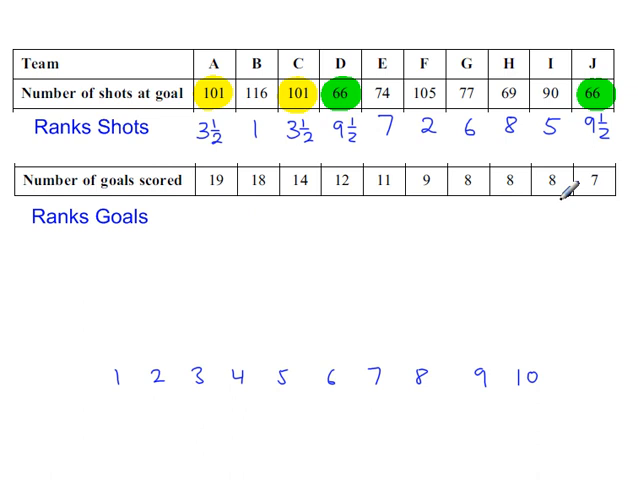
{"action": "mouse_move", "coordinate": [336, 180]}
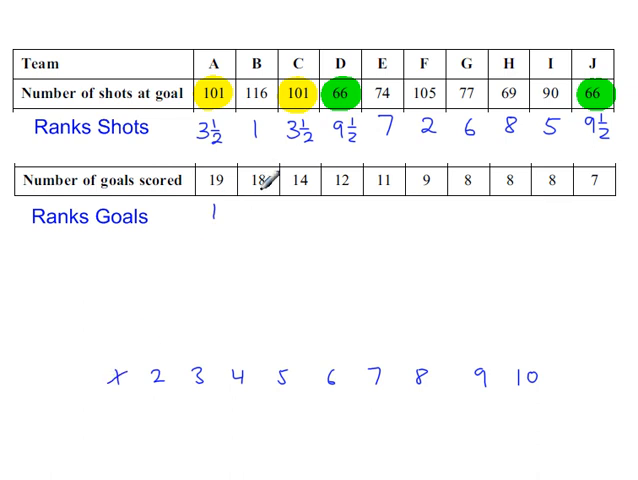
- Write ranks 2, 3, 4 and onward under the goals-scored row, striking off used numbers
{"action": "type", "text": "2 3 4 5 6"}
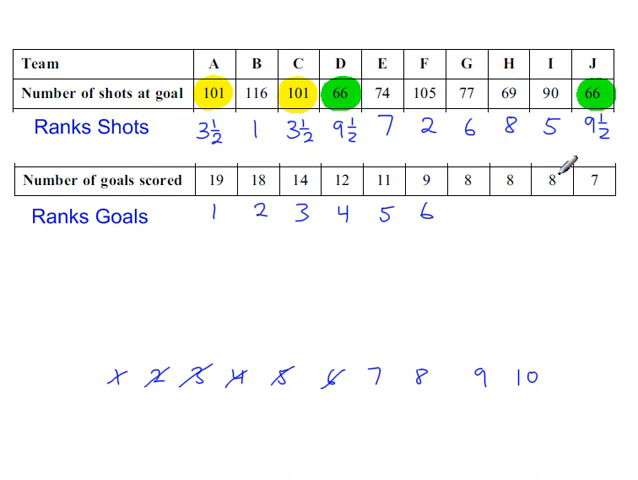
{"action": "left_click_drag", "start_coordinate": [450, 180], "coordinate": [544, 180]}
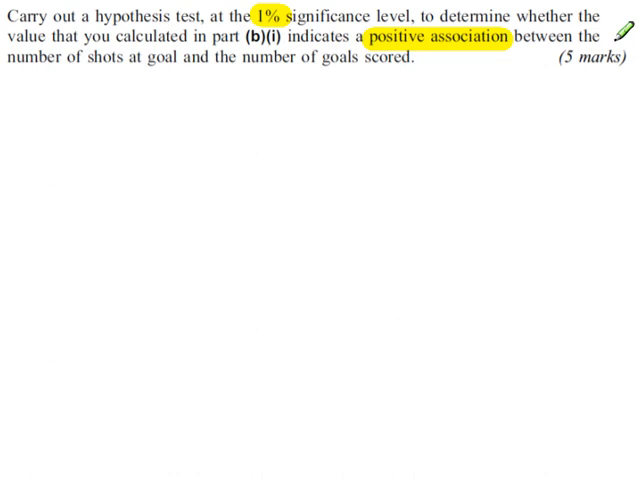
{"action": "mouse_move", "coordinate": [376, 76]}
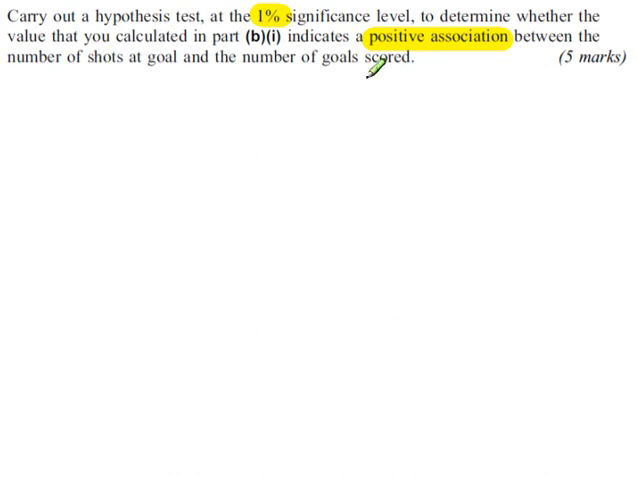
- Draw a number line marked -1, 0, 1 and write H_0 above it
{"action": "left_click_drag", "start_coordinate": [178, 188], "coordinate": [416, 192]}
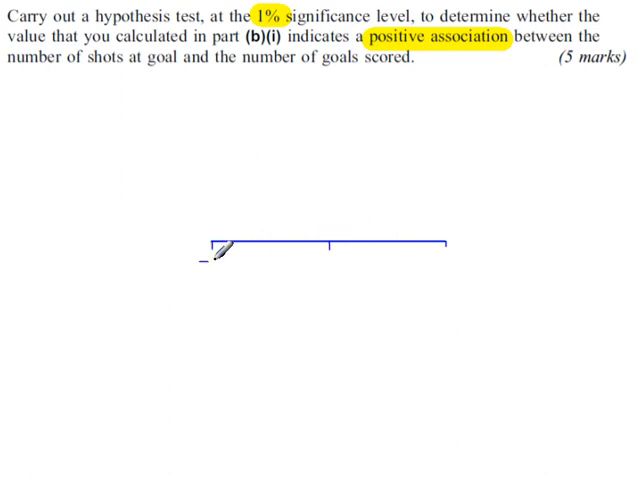
{"action": "left_click_drag", "start_coordinate": [220, 256], "coordinate": [330, 262]}
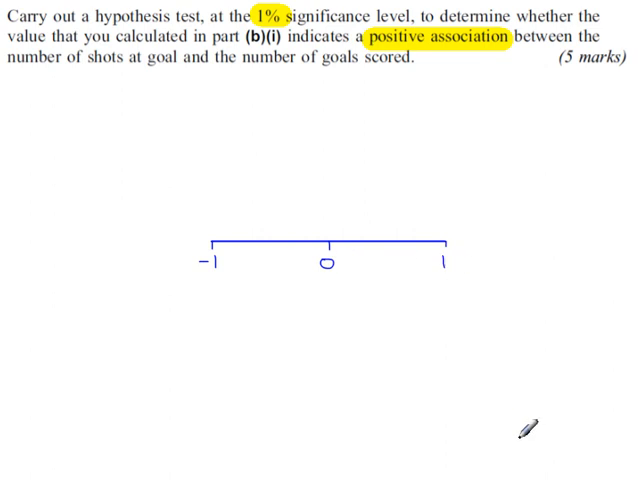
{"action": "mouse_move", "coordinate": [520, 234]}
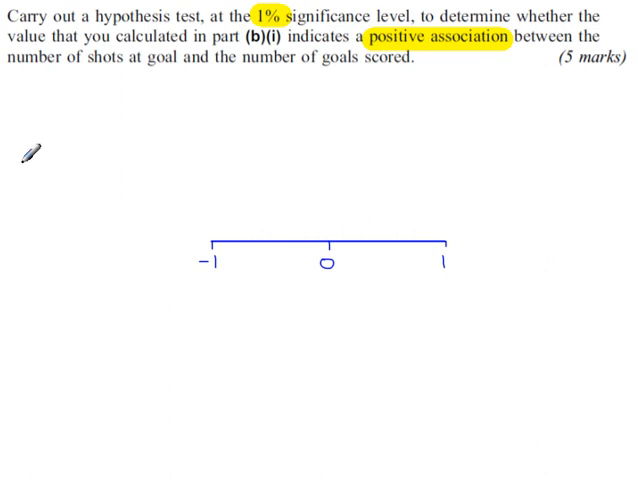
{"action": "type", "text": "H_0"}
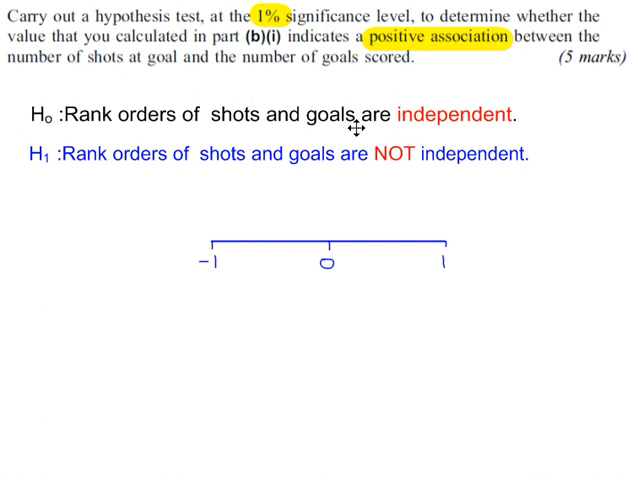
{"action": "mouse_move", "coordinate": [28, 170]}
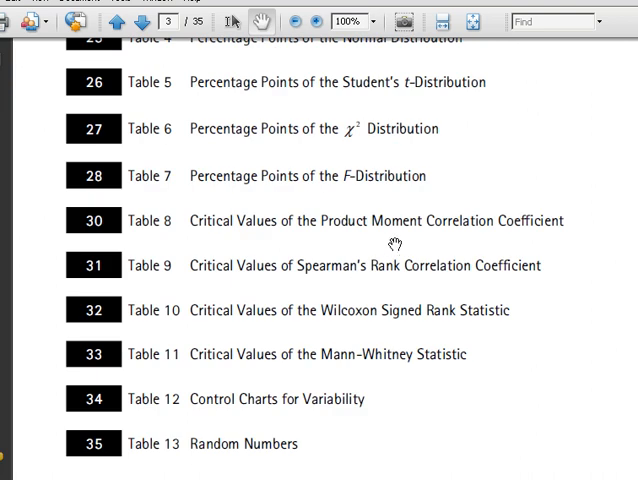
{"action": "mouse_move", "coordinate": [396, 276]}
{"action": "type", "text": "1"}
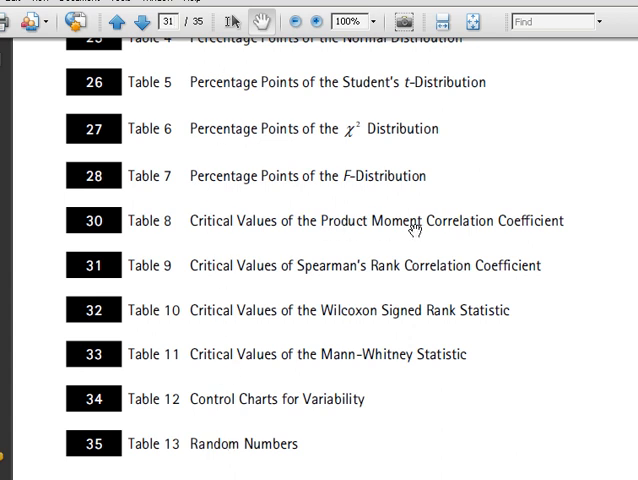
{"action": "mouse_move", "coordinate": [312, 360]}
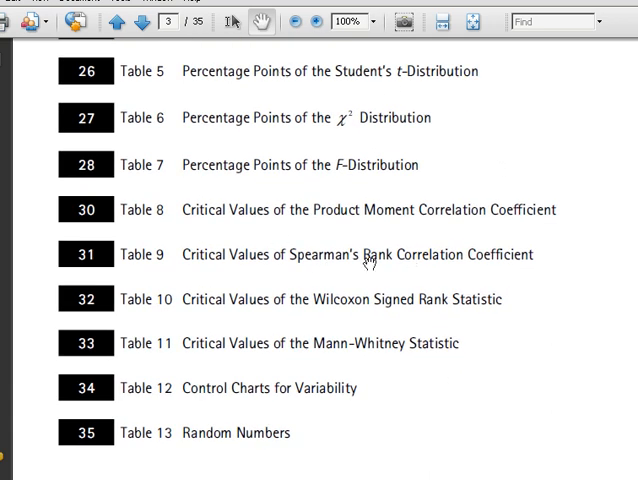
- Go to Table 9 Spearman's critical values and scroll to the n = 10 one-tail 1% entry
{"action": "left_click", "coordinate": [172, 20]}
{"action": "type", "text": "1"}
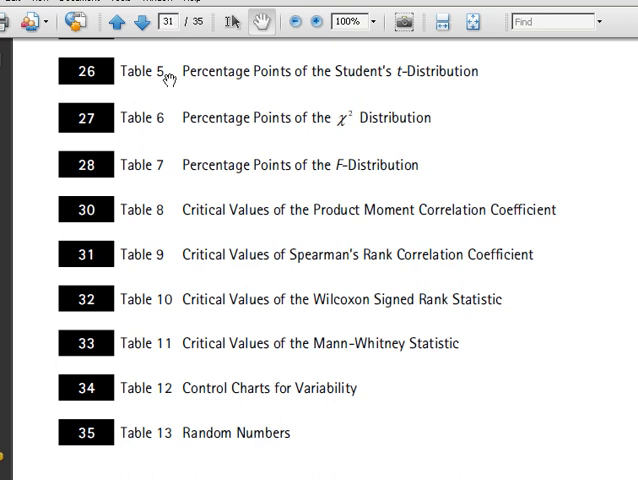
{"action": "scroll", "scroll_direction": "down", "scroll_amount": 3}
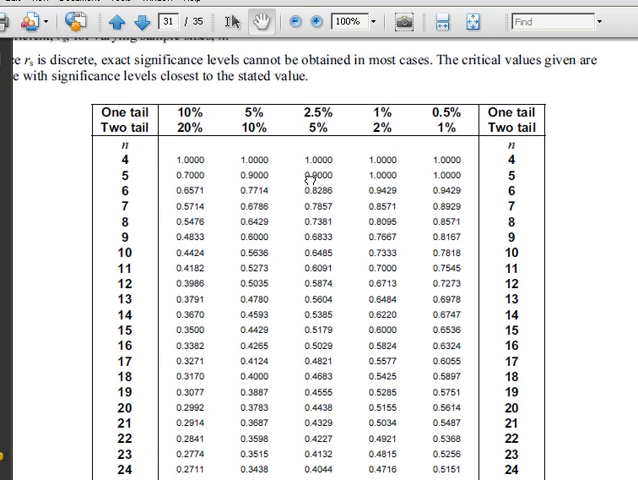
{"action": "scroll", "scroll_direction": "down", "scroll_amount": 3}
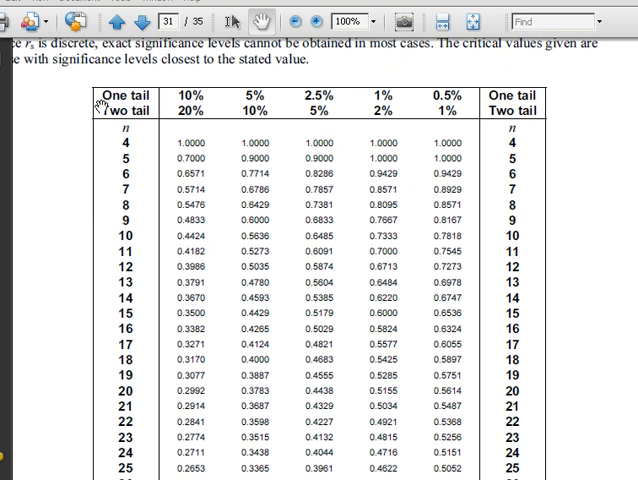
{"action": "mouse_move", "coordinate": [384, 100]}
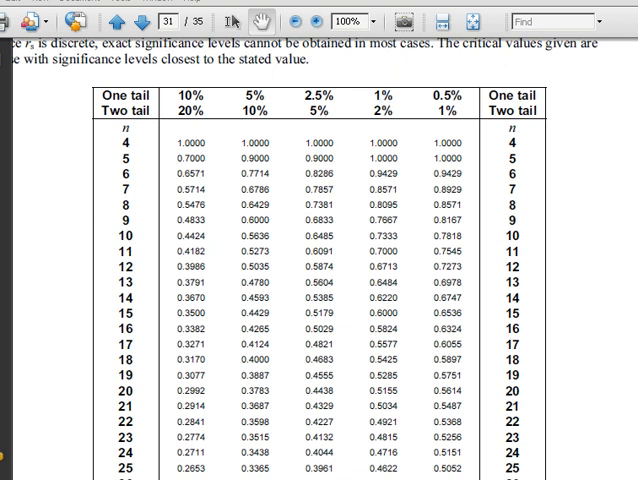
{"action": "mouse_move", "coordinate": [504, 172]}
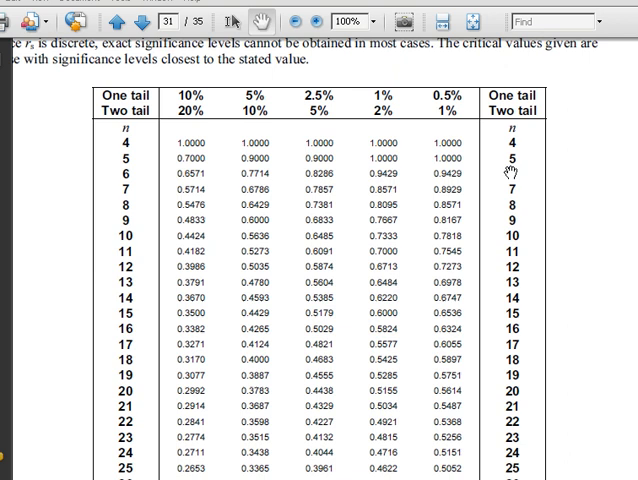
{"action": "mouse_move", "coordinate": [420, 242]}
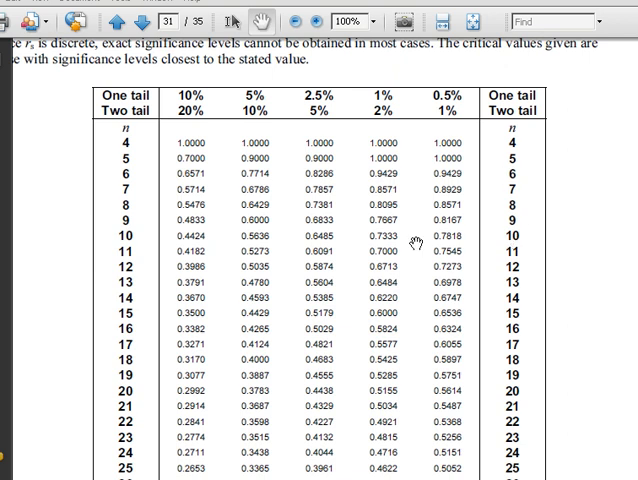
{"action": "mouse_move", "coordinate": [410, 244]}
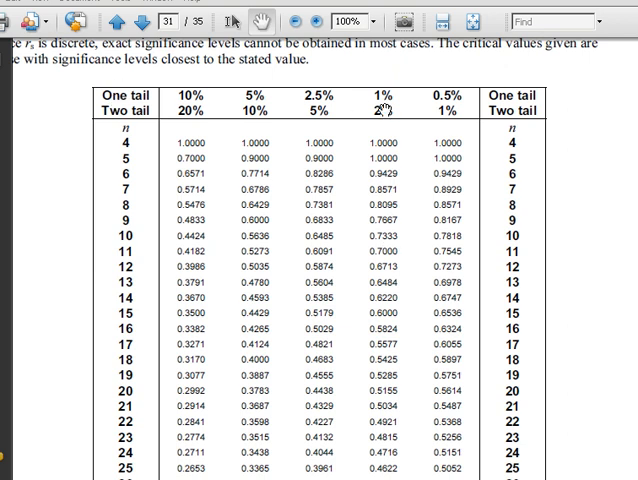
{"action": "mouse_move", "coordinate": [498, 226]}
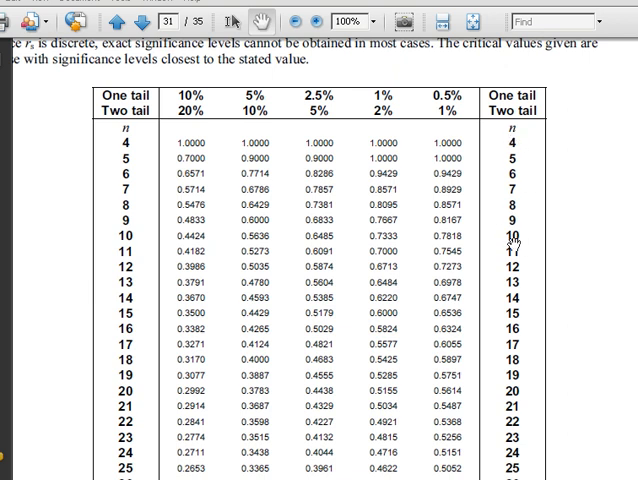
{"action": "mouse_move", "coordinate": [378, 220]}
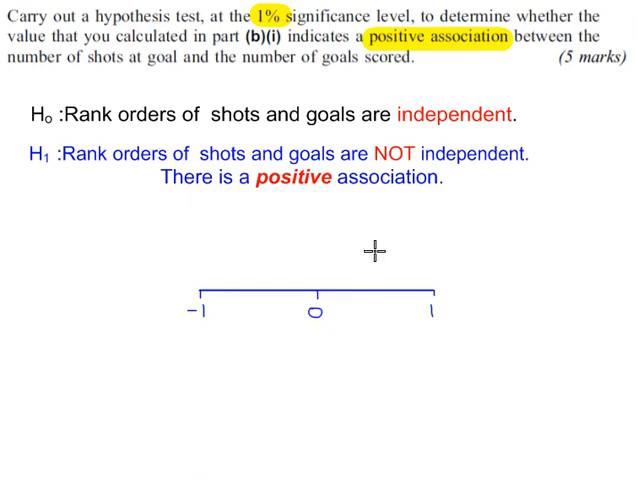
- Mark the critical value 0.7333 (CV) on the number line right of 0
{"action": "left_click_drag", "start_coordinate": [384, 248], "coordinate": [384, 332]}
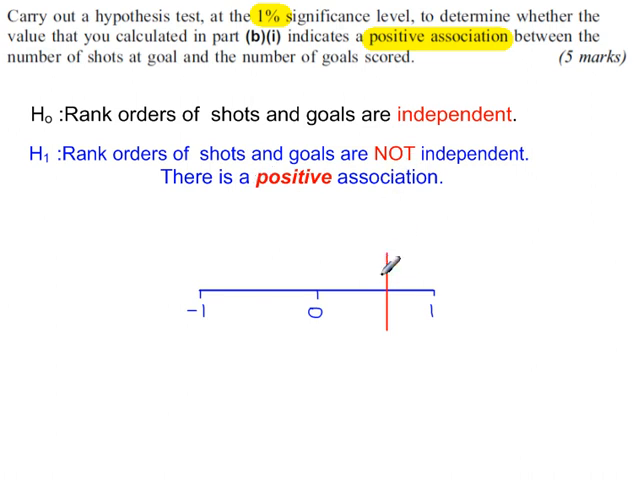
{"action": "mouse_move", "coordinate": [378, 350]}
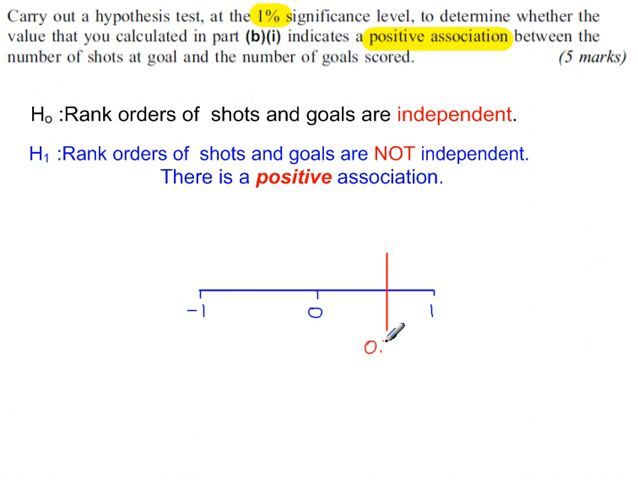
{"action": "type", "text": "7333"}
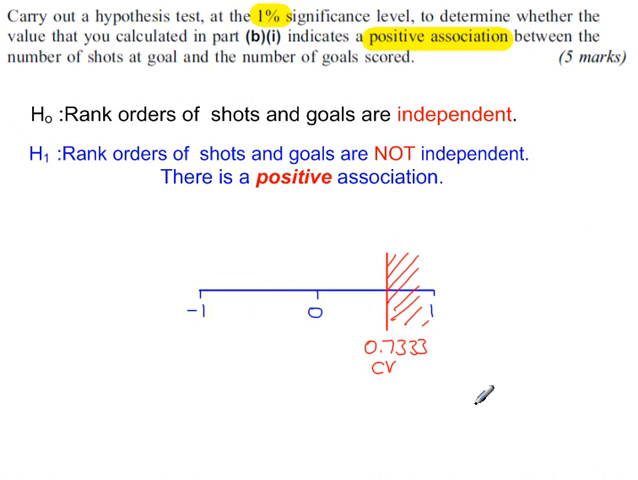
{"action": "mouse_move", "coordinate": [418, 392]}
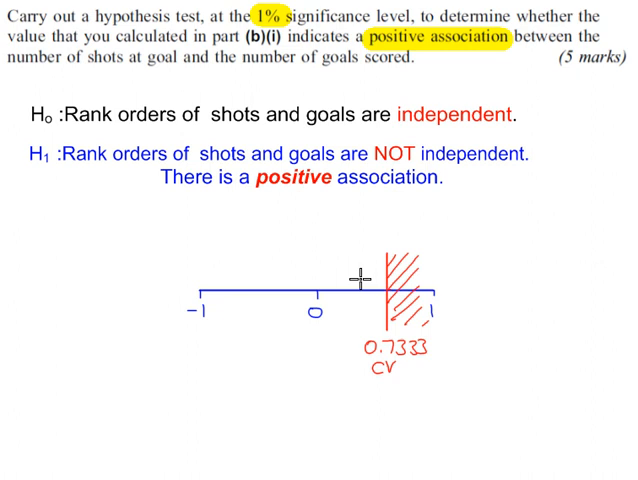
- Draw the TS arrow left of the shaded region and label the critical region CR
{"action": "left_click_drag", "start_coordinate": [372, 292], "coordinate": [372, 228]}
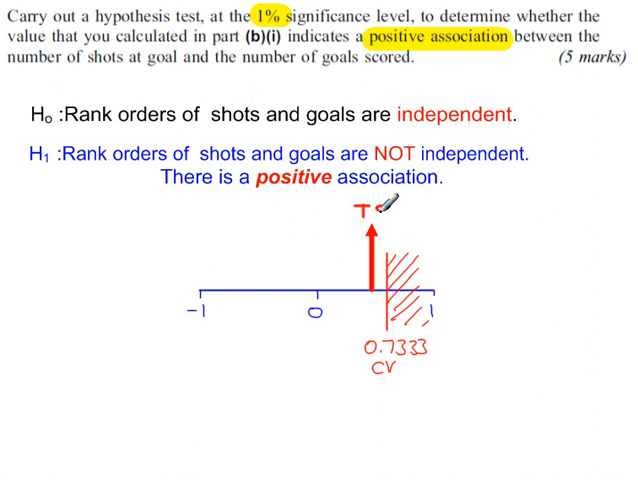
{"action": "type", "text": "TS"}
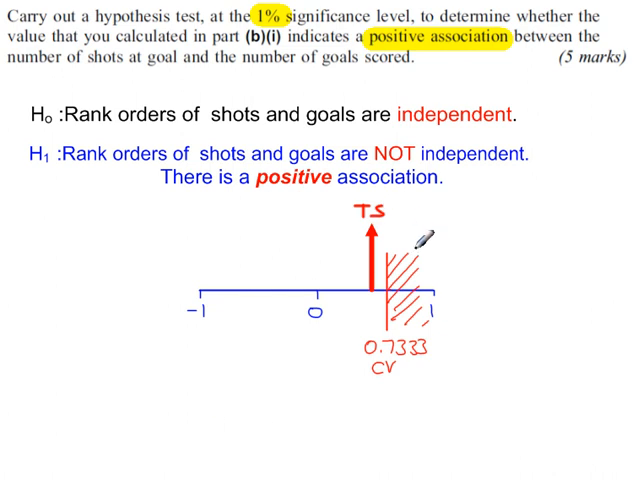
{"action": "type", "text": "CR"}
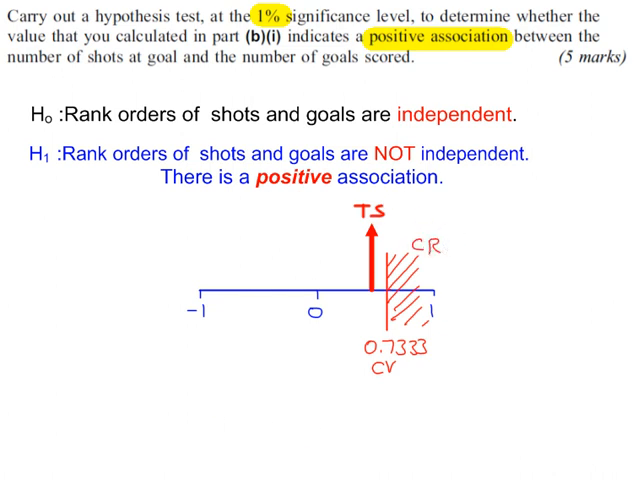